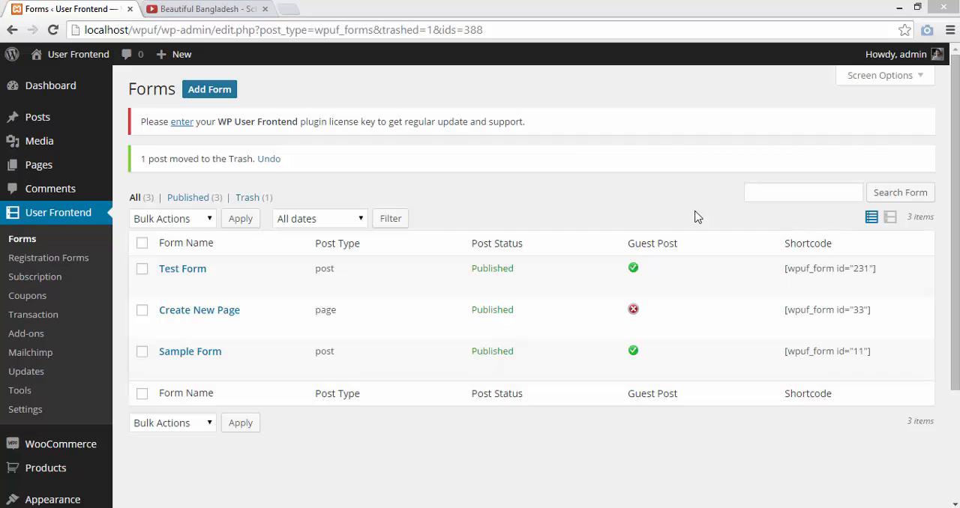
mouse_move(327, 150)
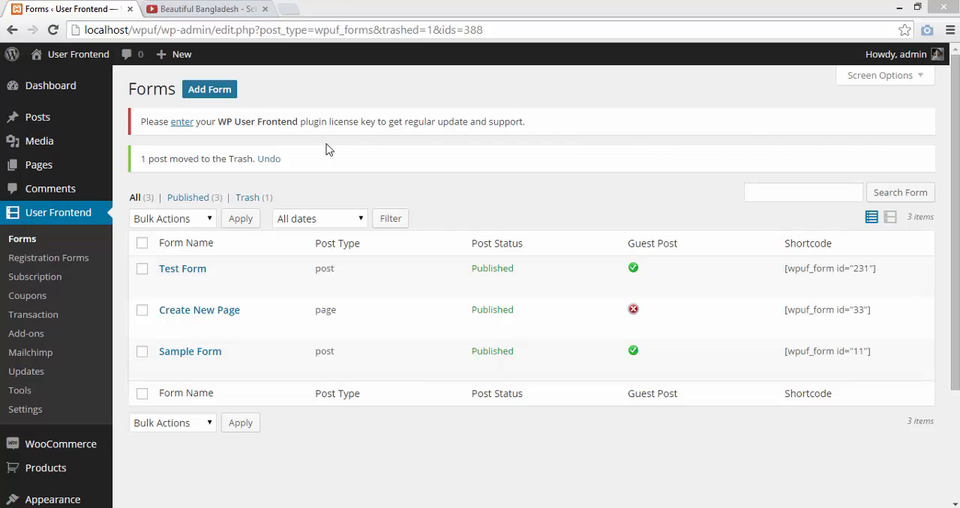
- Start a new WP User Frontend form via Add Form
click(210, 90)
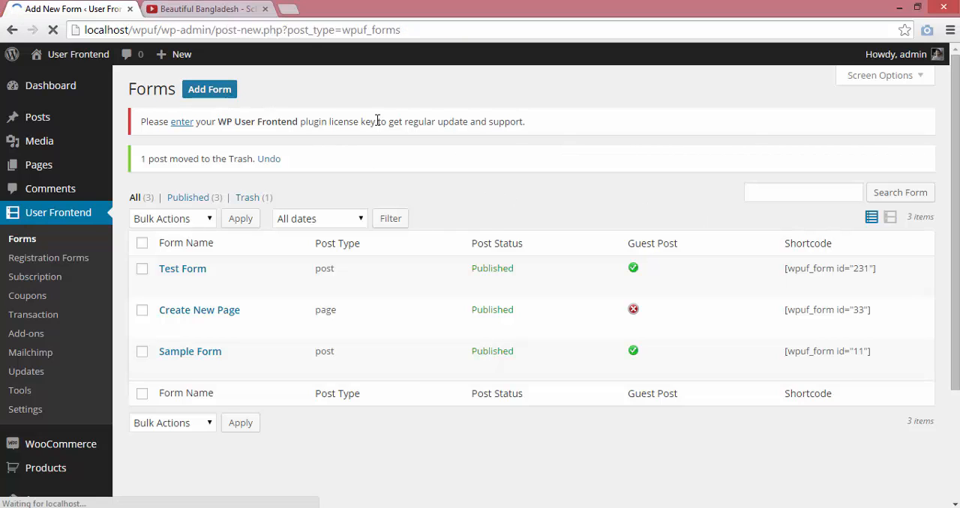
- Add a Post Title field labelled 'Video Tile' with help text 'Write your video title here'
click(210, 90)
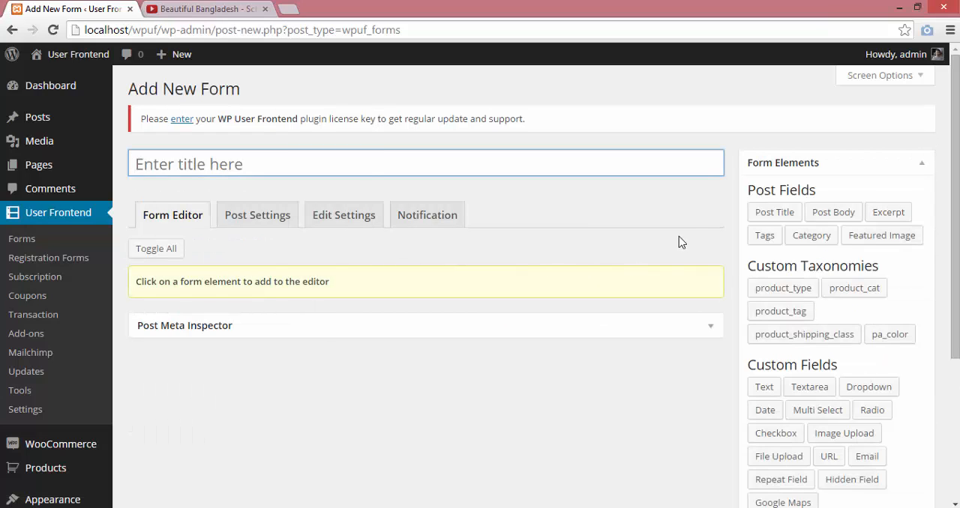
click(774, 212)
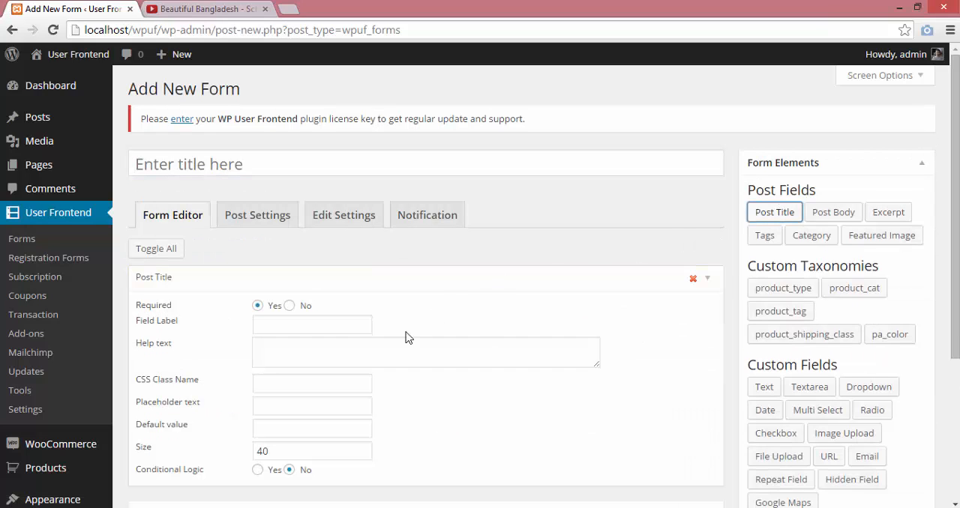
click(312, 323)
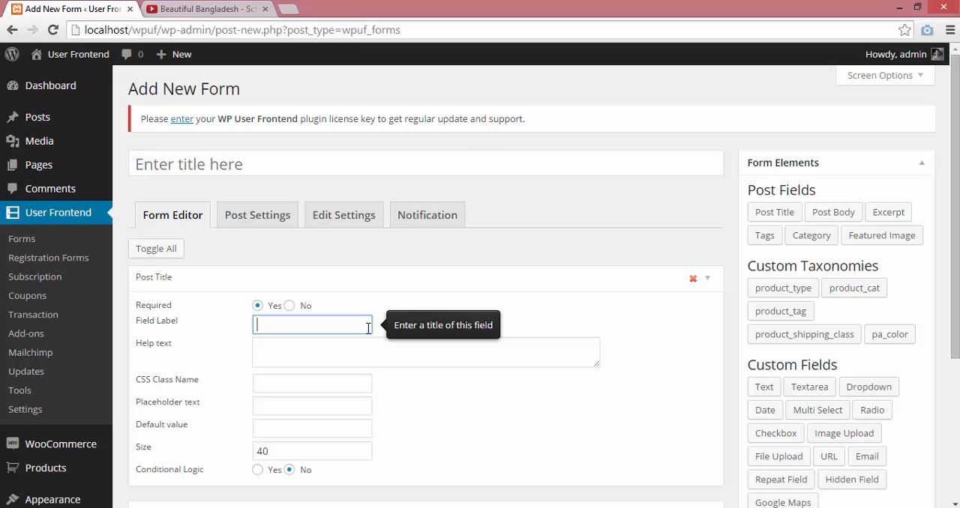
text(Video Tile)
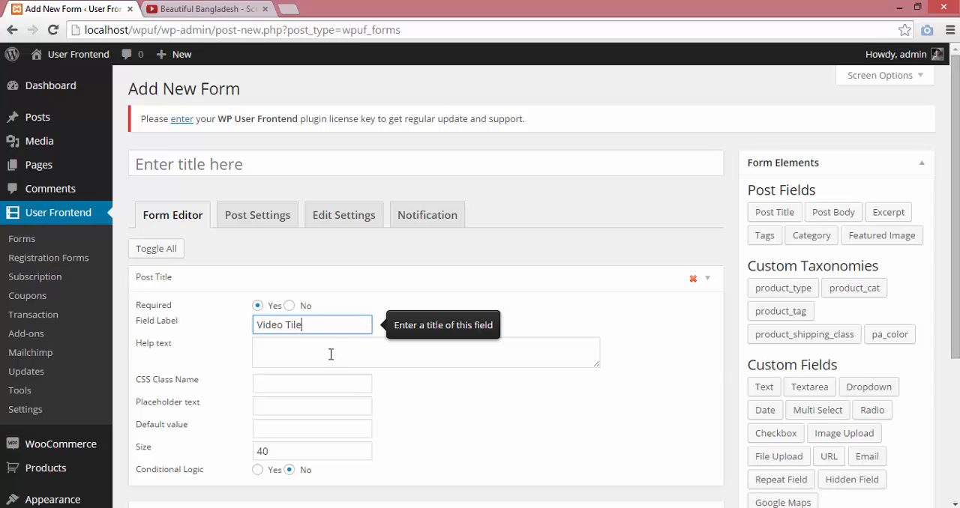
click(426, 353)
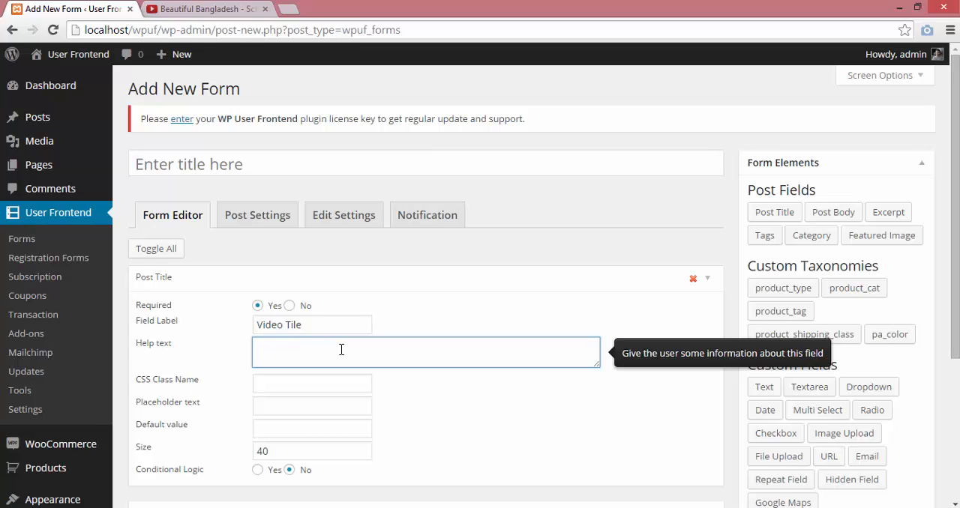
text(Write your)
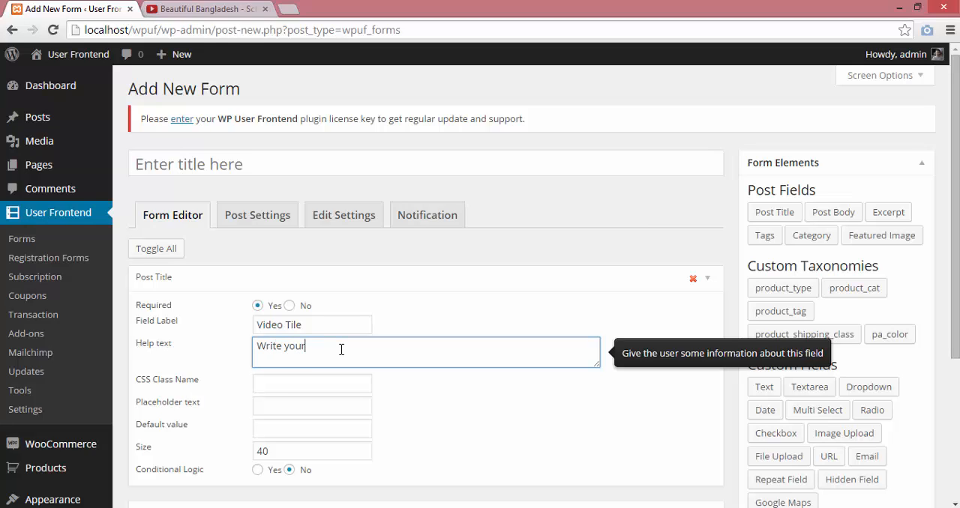
text(video)
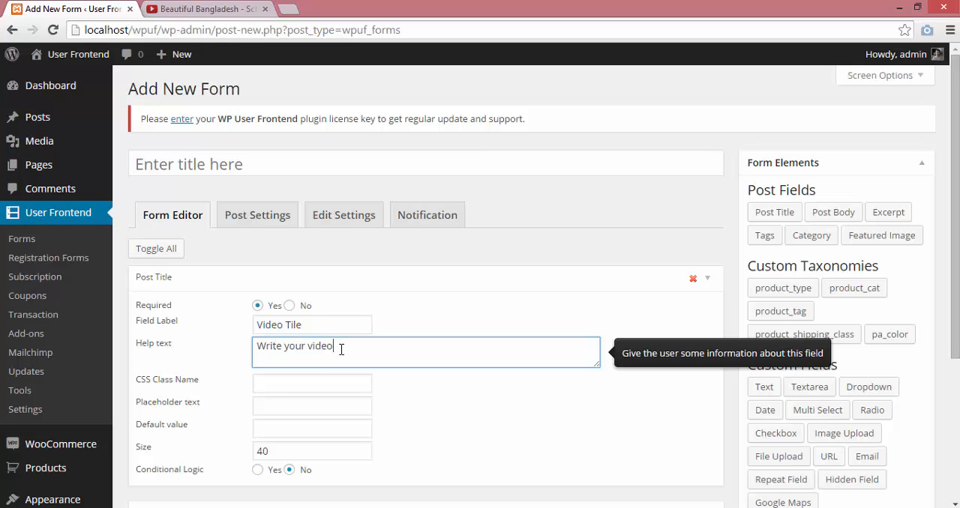
text(title here)
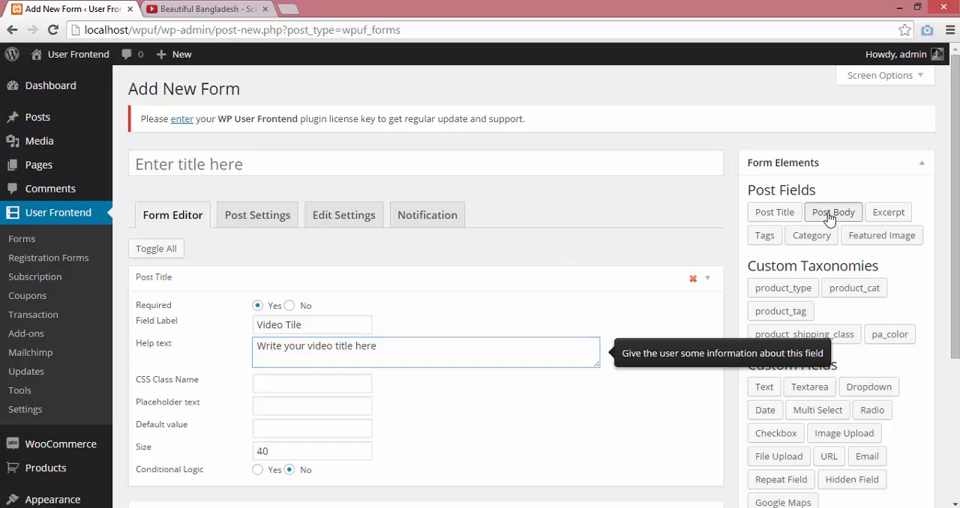
- Add a Post Body field labelled 'Video URL' with help text 'Paste the link of the video here'
click(833, 213)
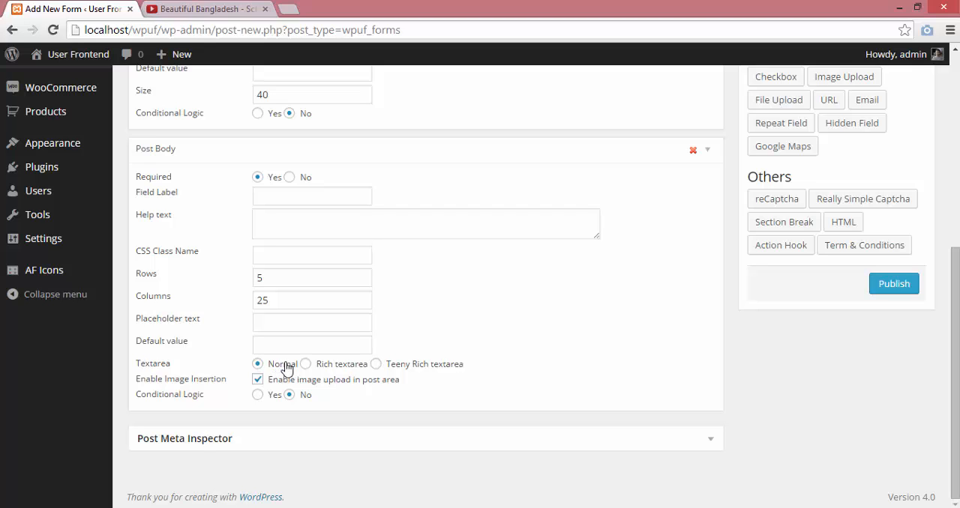
mouse_move(432, 374)
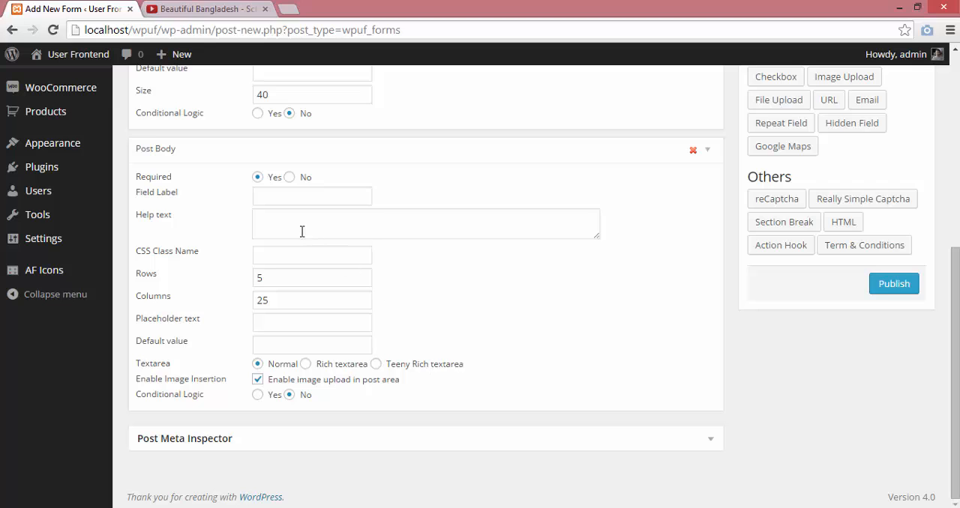
click(312, 195)
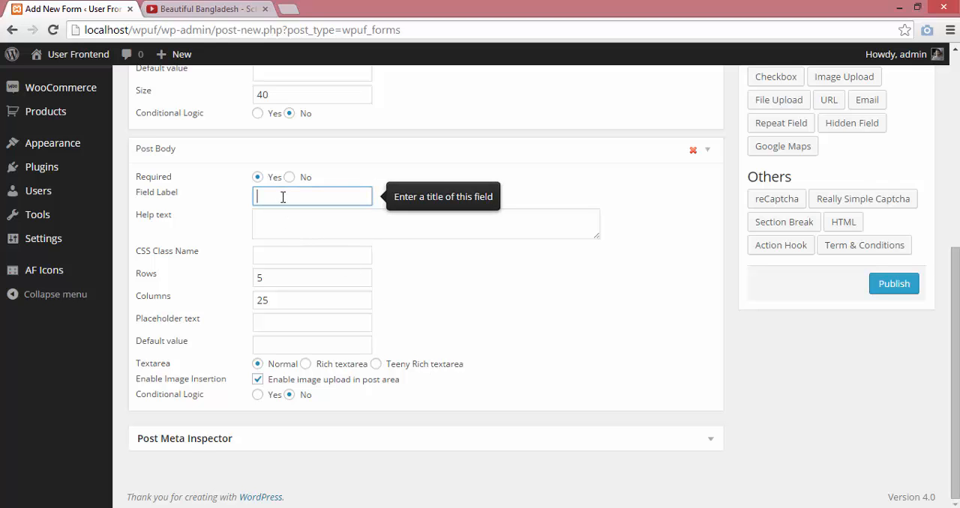
text(Video)
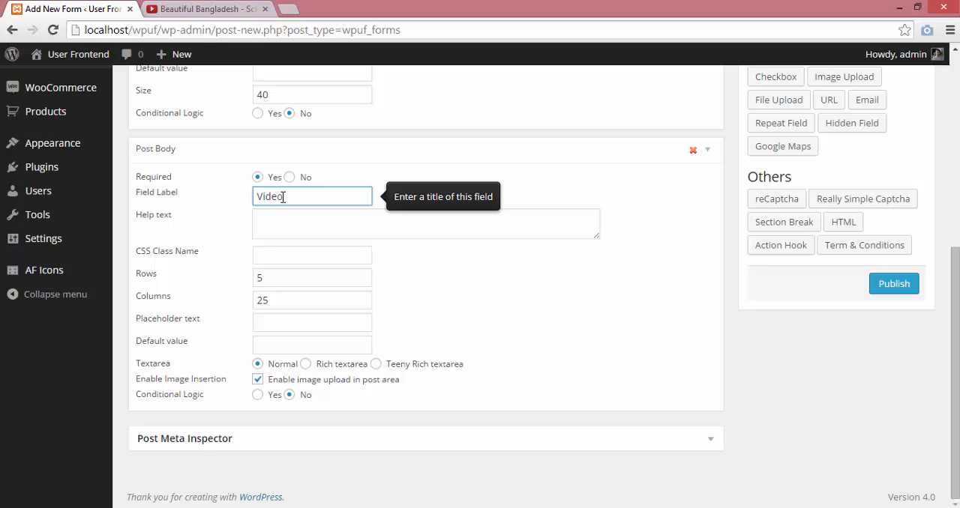
text(UR)
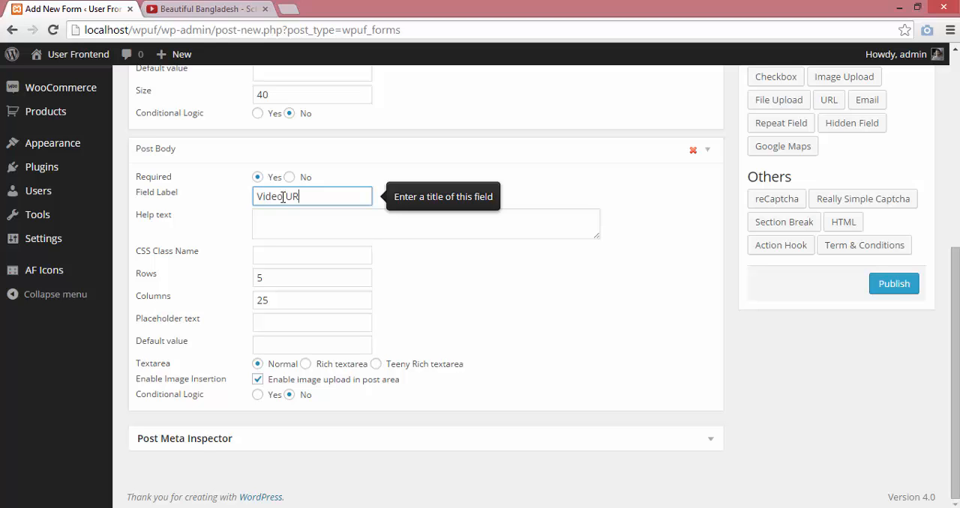
click(426, 221)
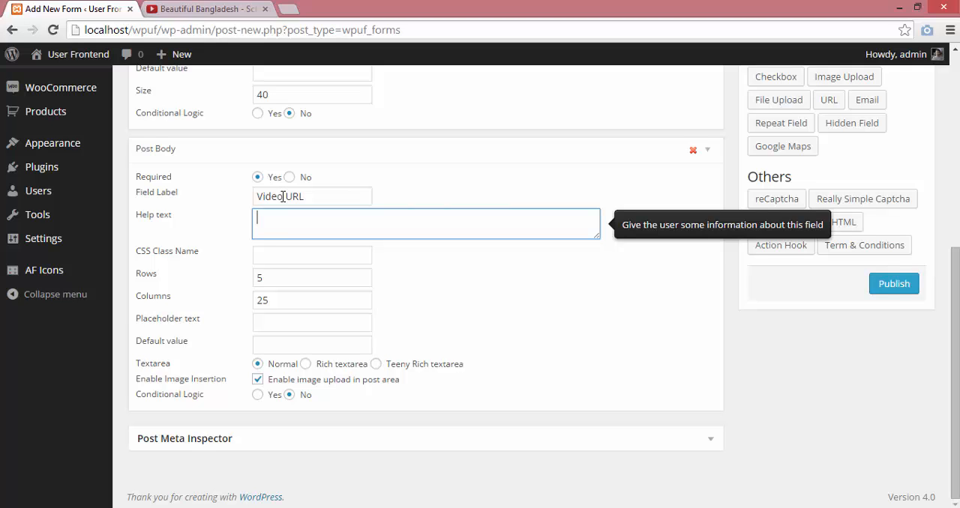
text(Paste th)
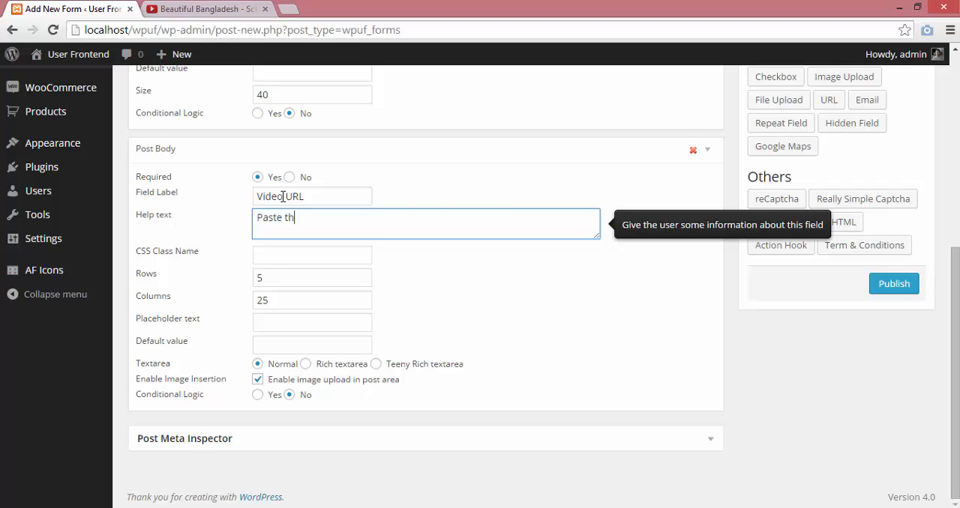
text(e link of)
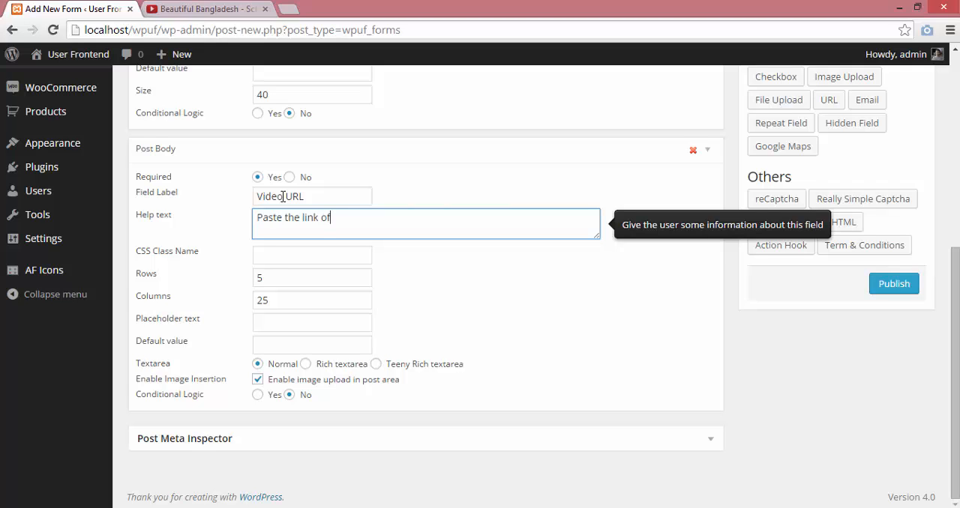
text(the video)
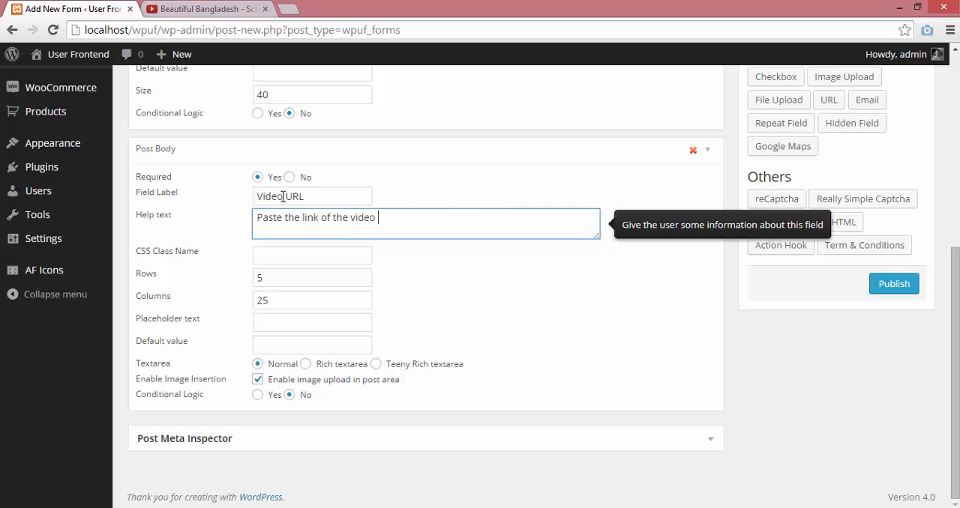
text(here)
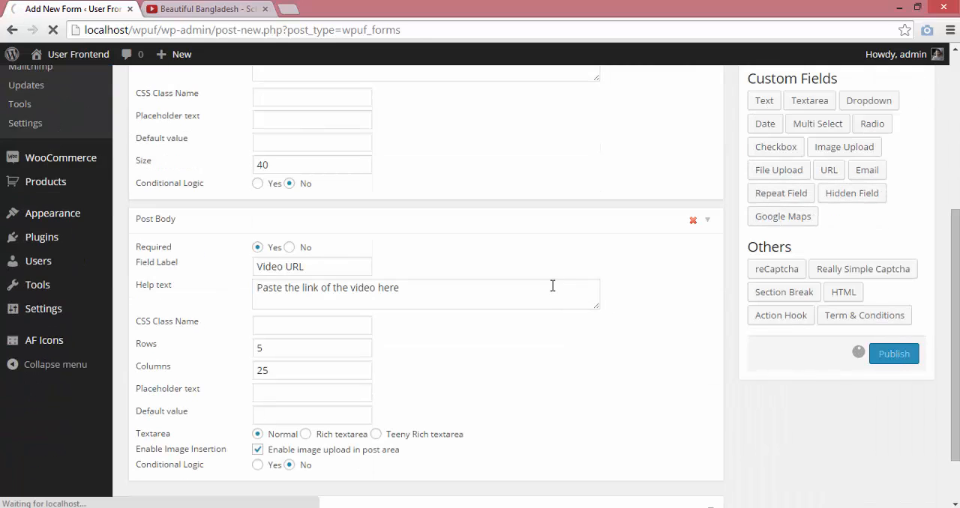
- Publish the new form so it appears in the Forms list
click(894, 354)
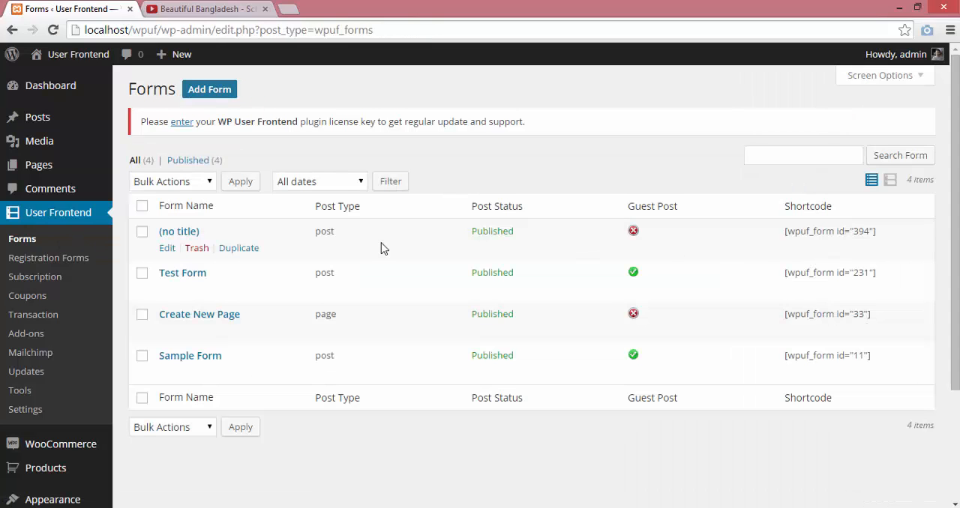
mouse_move(179, 231)
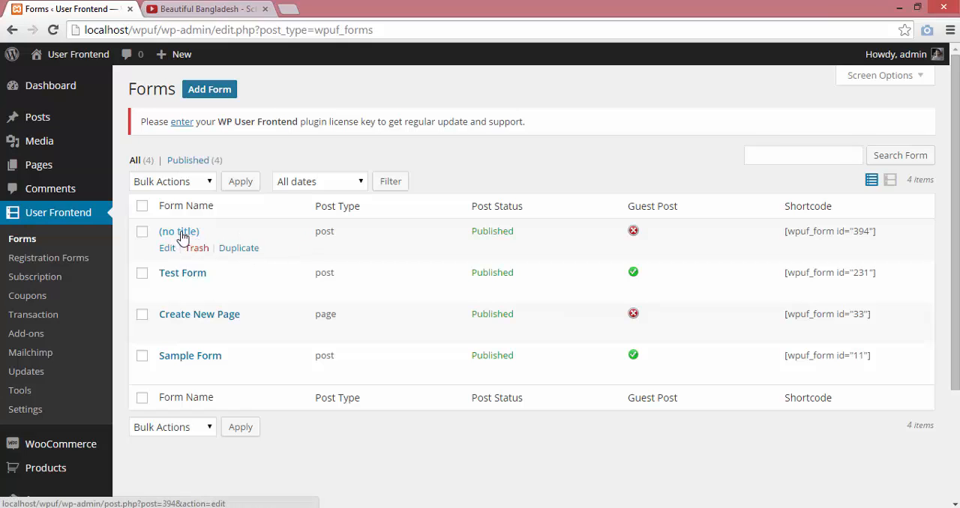
- Reopen the untitled form, title it 'Post Video' and update it
click(179, 230)
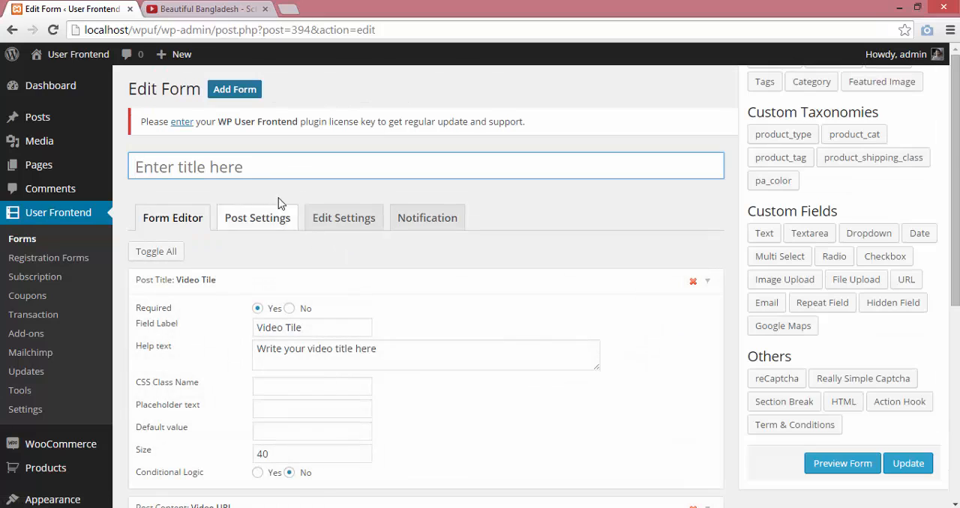
text(Post Vi)
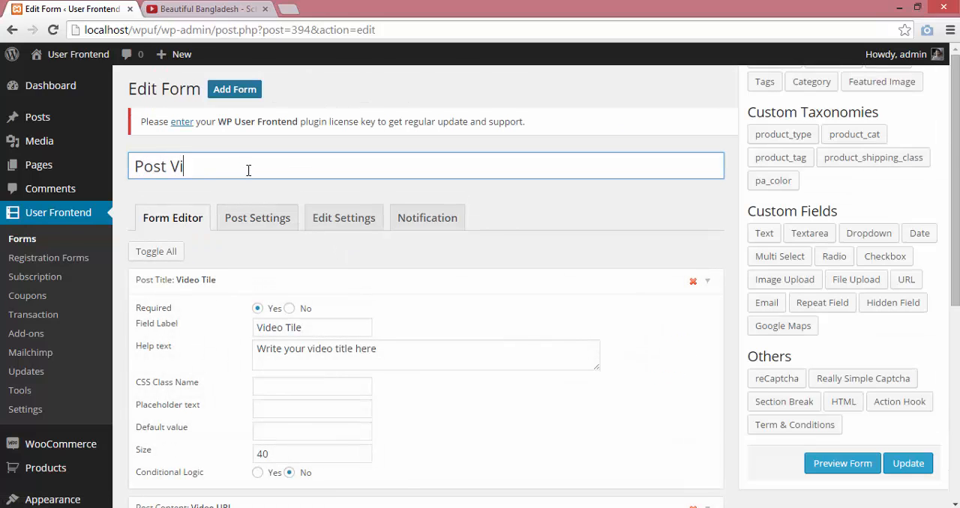
text(deo)
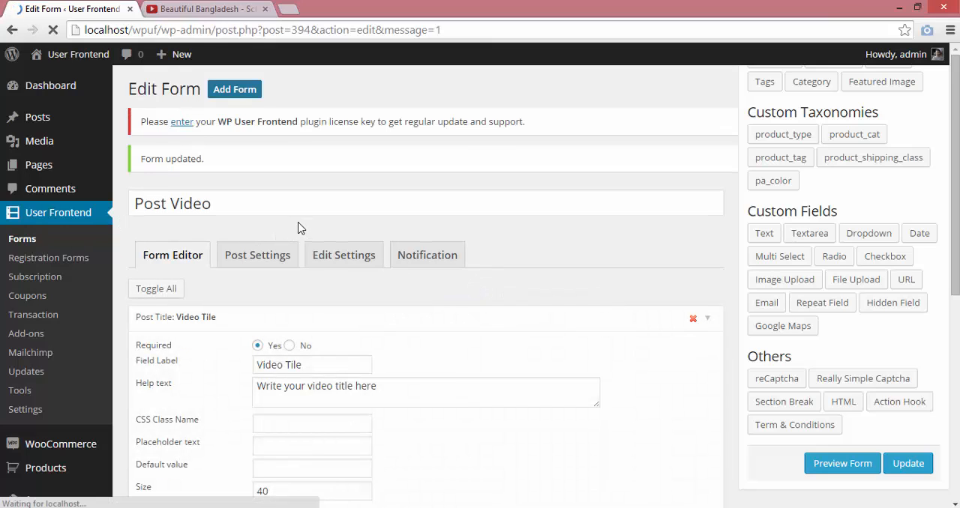
- Return to the Forms list and select the Post Video shortcode [wpuf_form id="394"] for copying
click(21, 238)
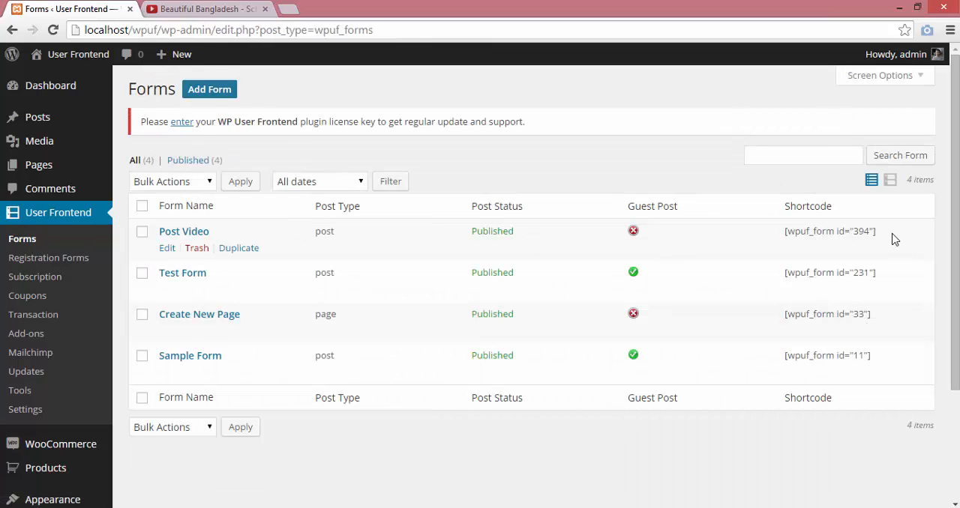
triple_click(830, 231)
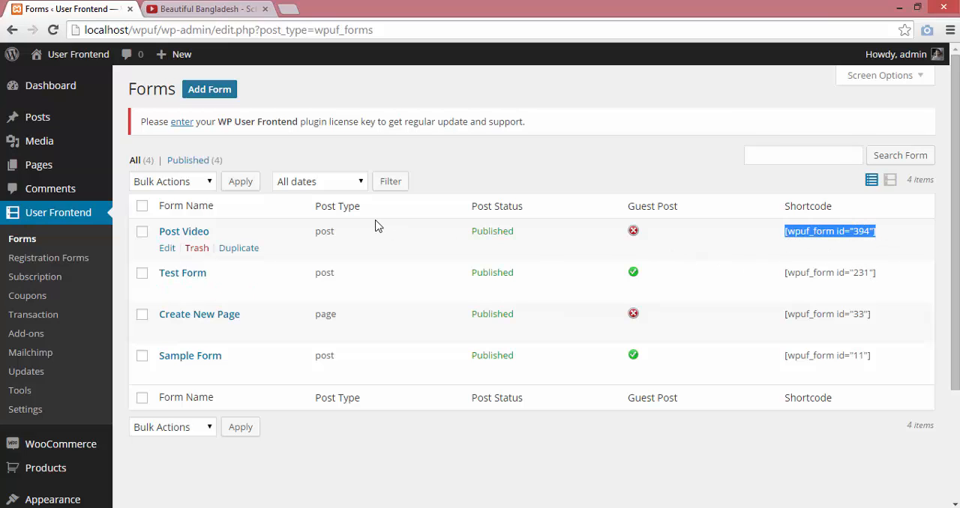
click(182, 54)
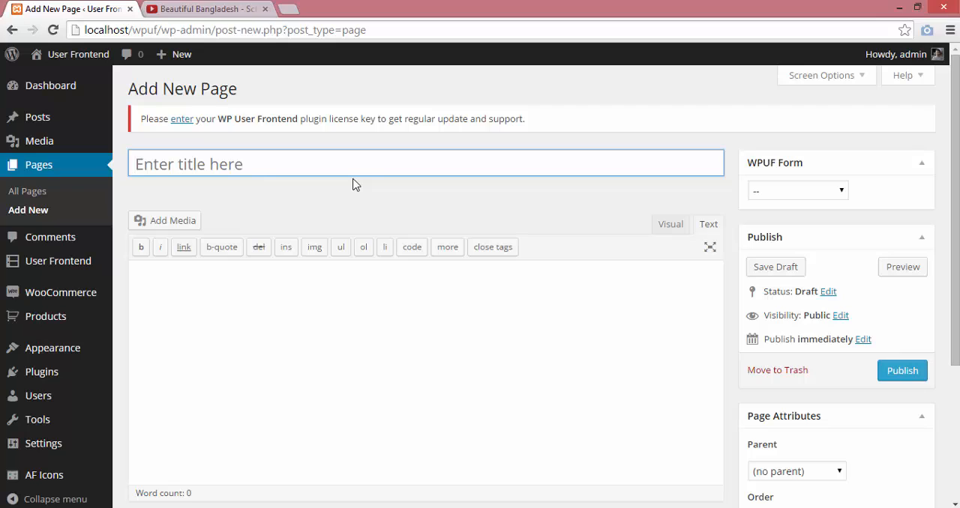
- Title the new page 'Post A Video' and place [wpuf_form id="394"] in its body
text(Post A V)
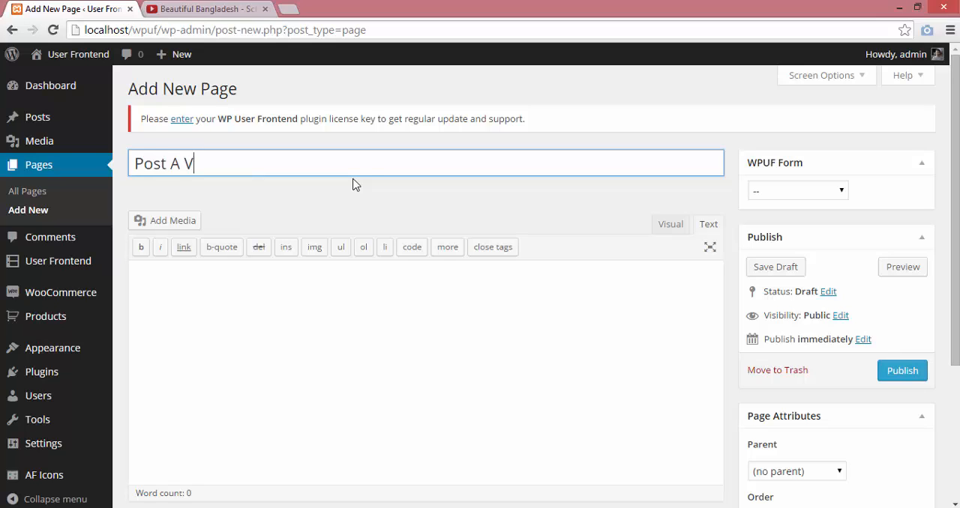
text(ideo)
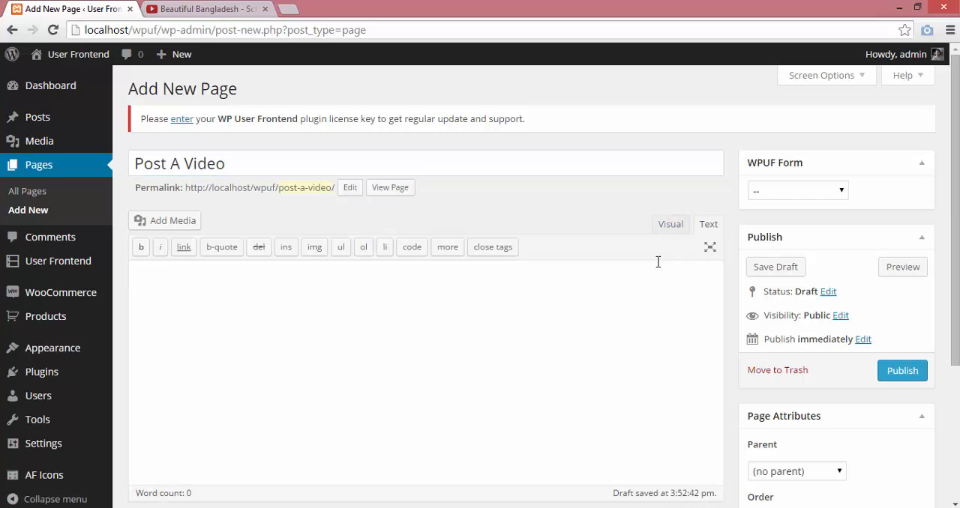
text([wpuf_form id="394"])
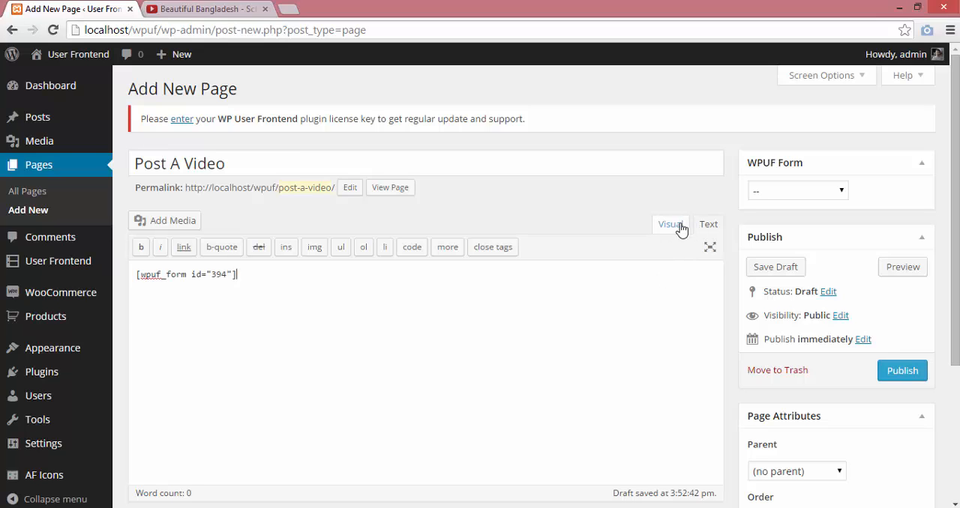
- Assign the Post Video frontend form to the page and publish it
click(669, 224)
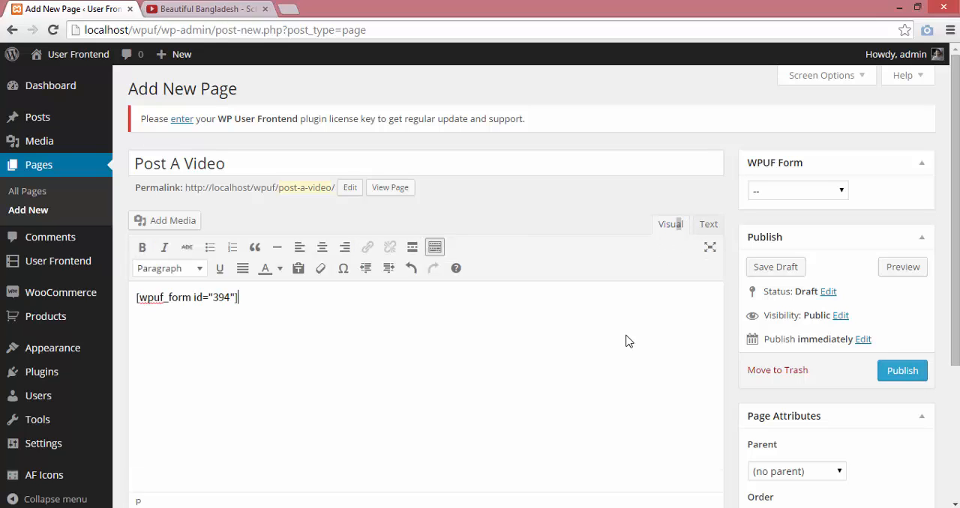
mouse_move(585, 366)
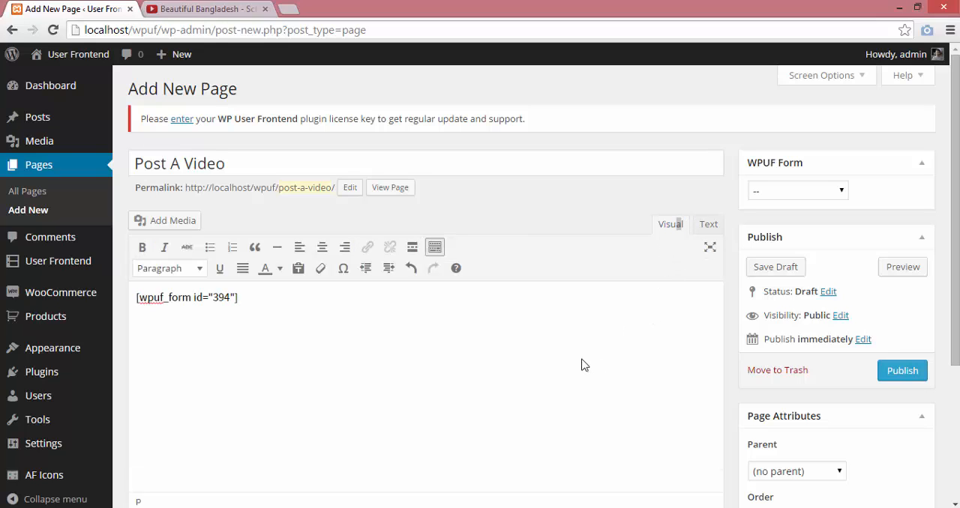
click(708, 224)
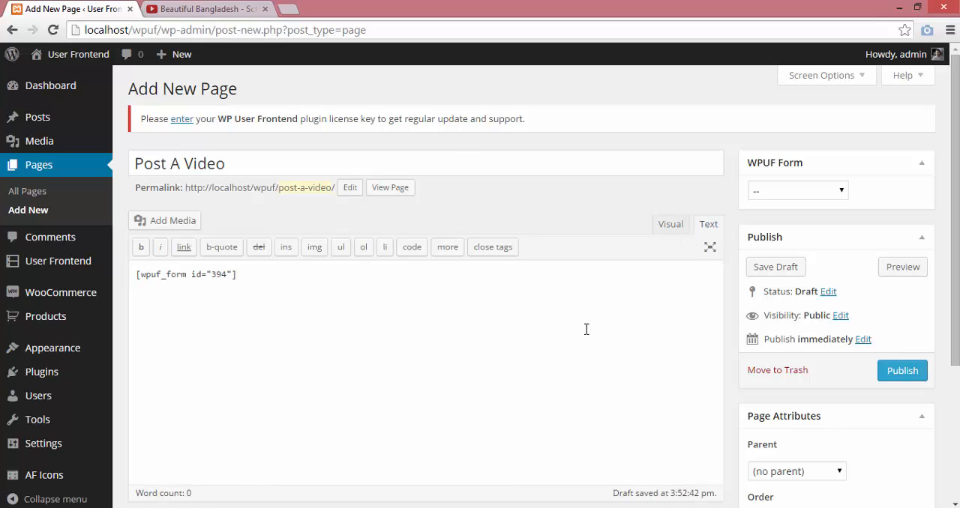
click(797, 191)
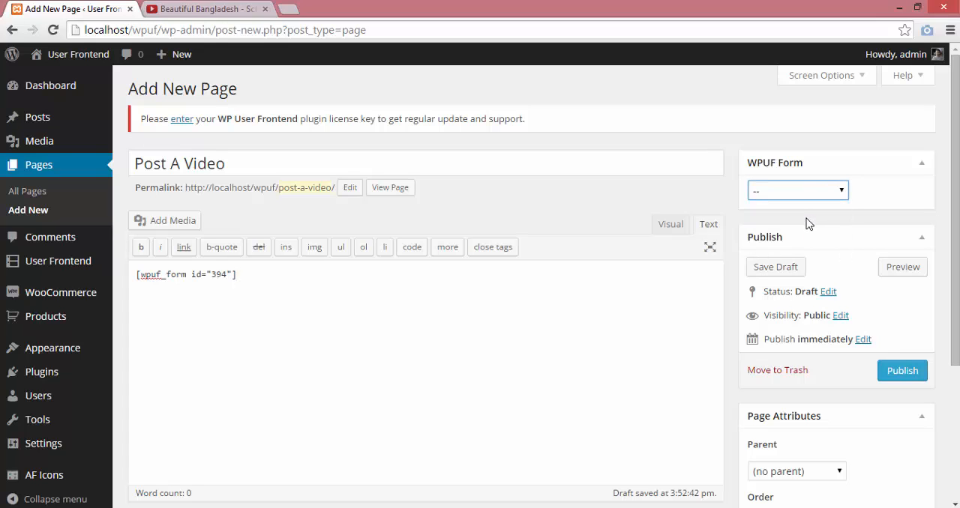
click(798, 189)
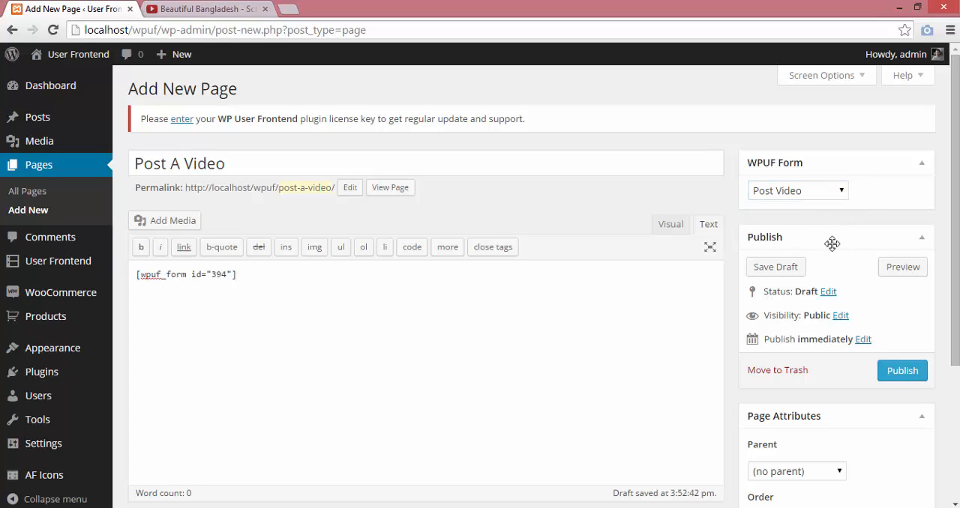
click(902, 370)
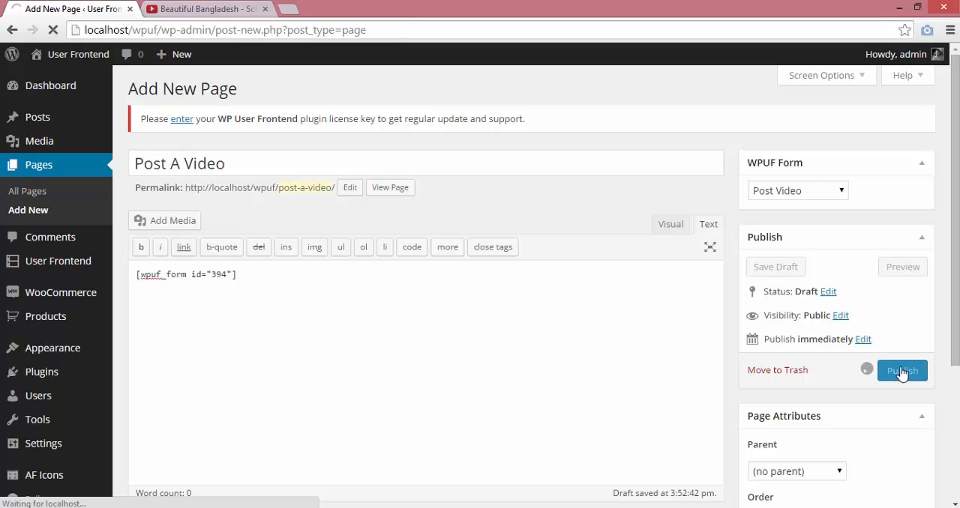
click(902, 371)
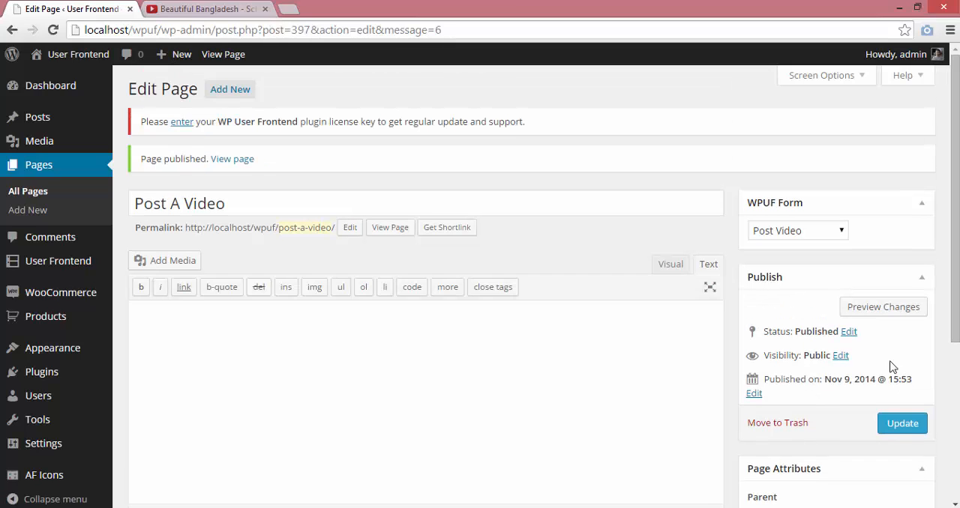
- View the published Post A Video page in a new tab showing the Video Tile and Video URL form
right_click(231, 159)
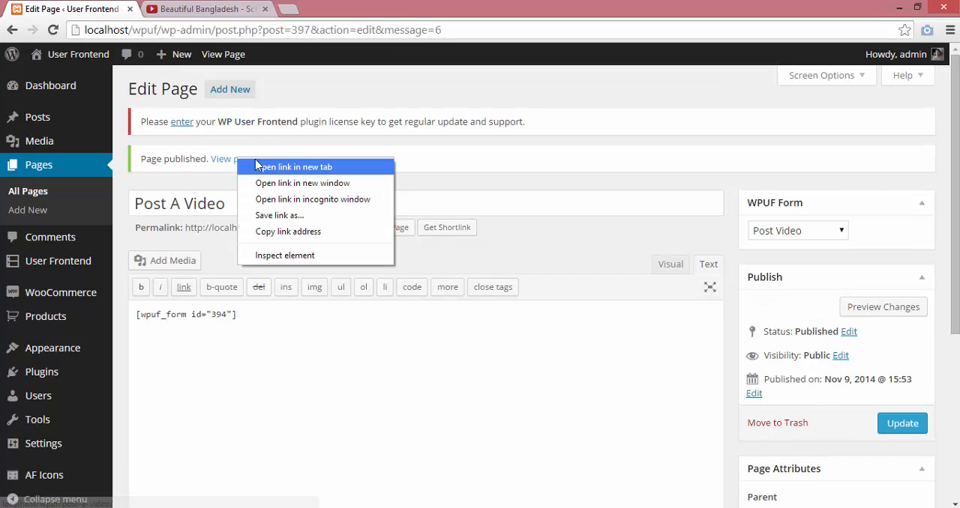
click(292, 166)
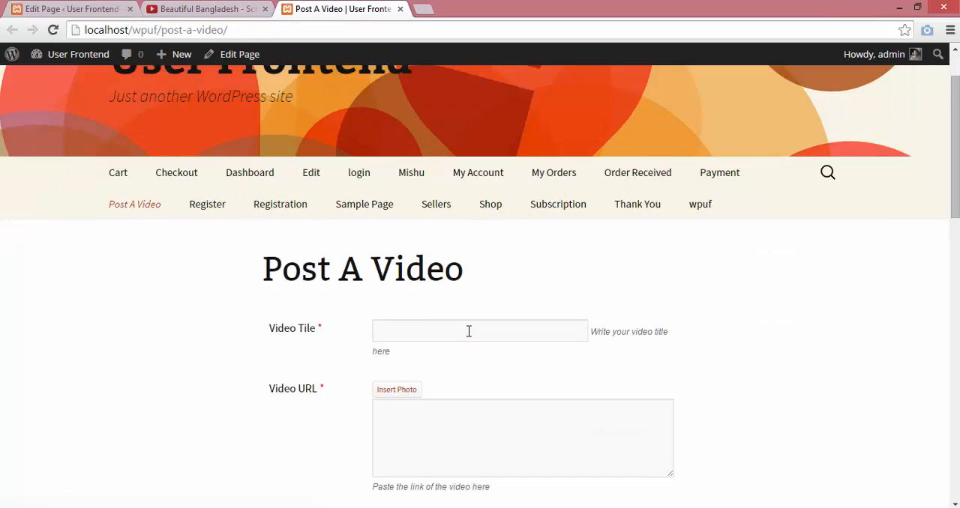
scroll(down, 3)
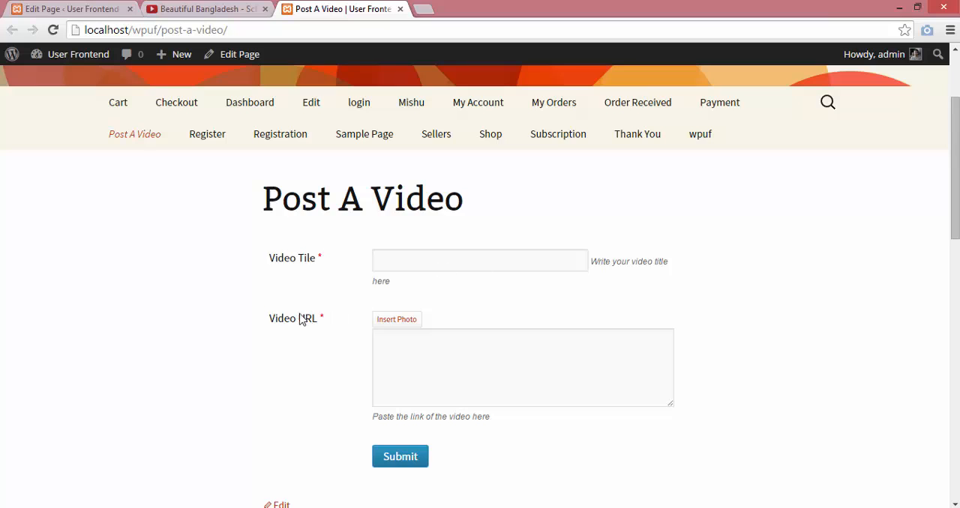
scroll(down, 3)
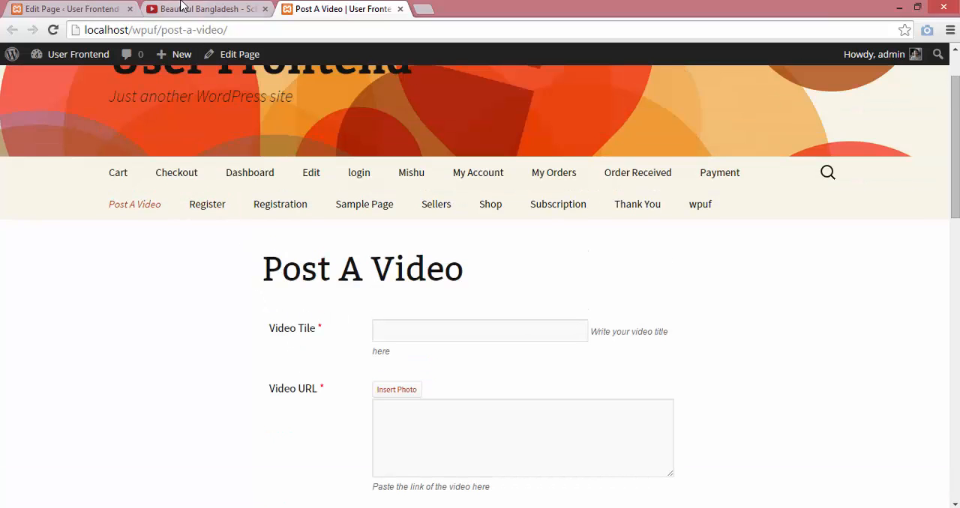
text(Beautiful Bangladesh - School of life)
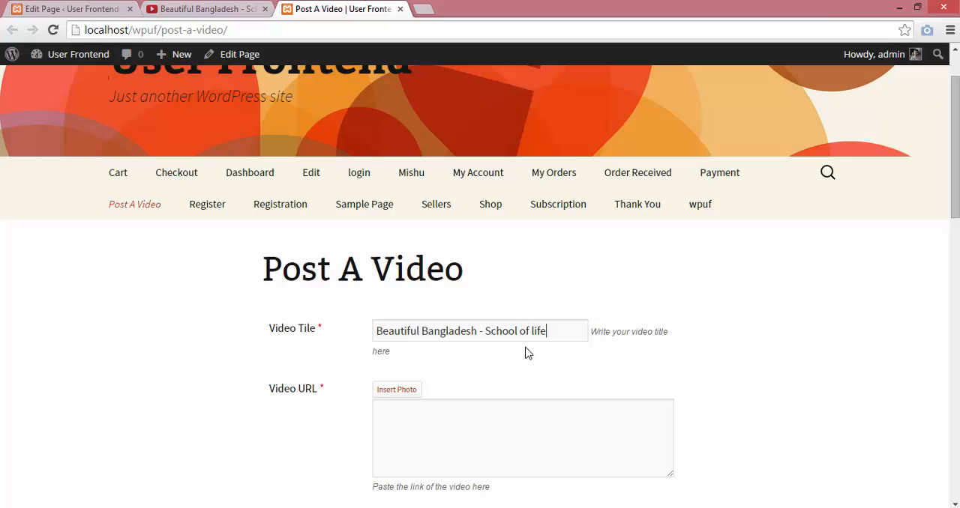
click(207, 9)
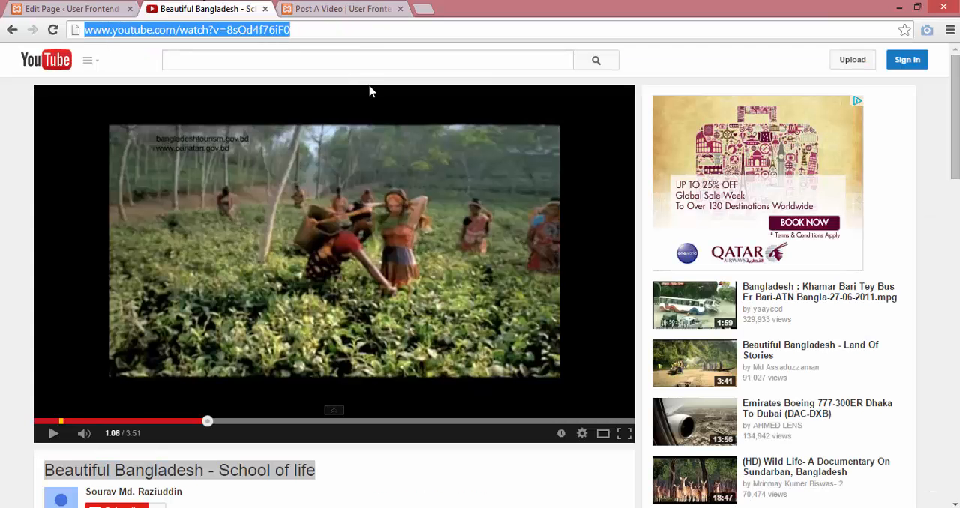
click(342, 9)
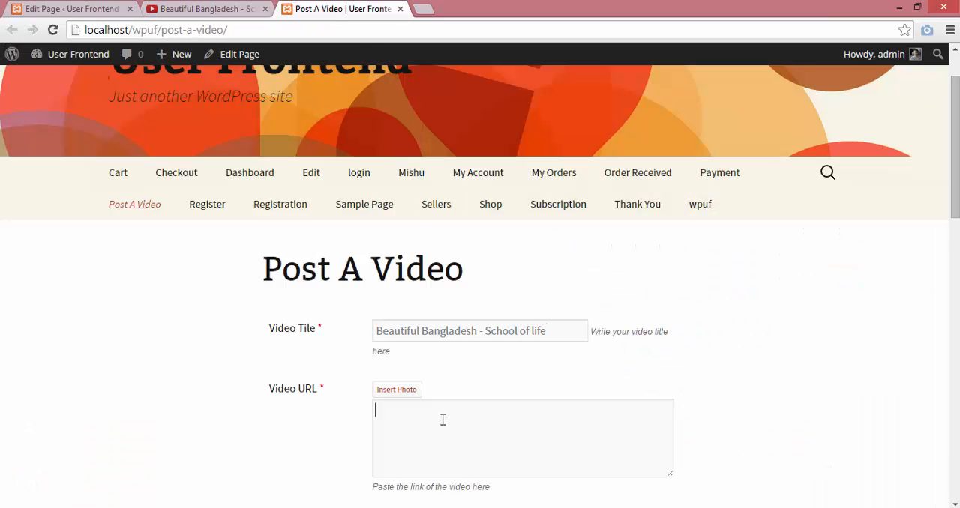
text(http://www.youtube.com/watch?v=8sQd4f76iF0)
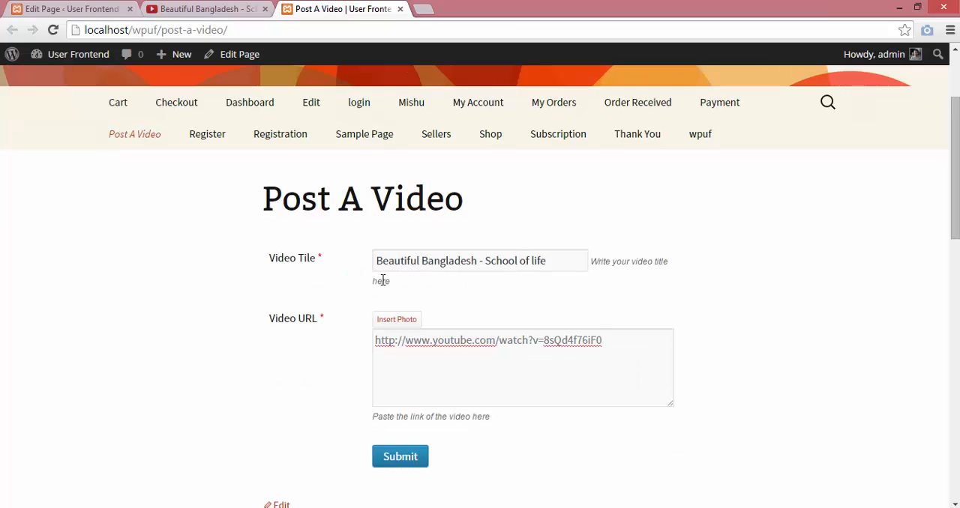
mouse_move(450, 369)
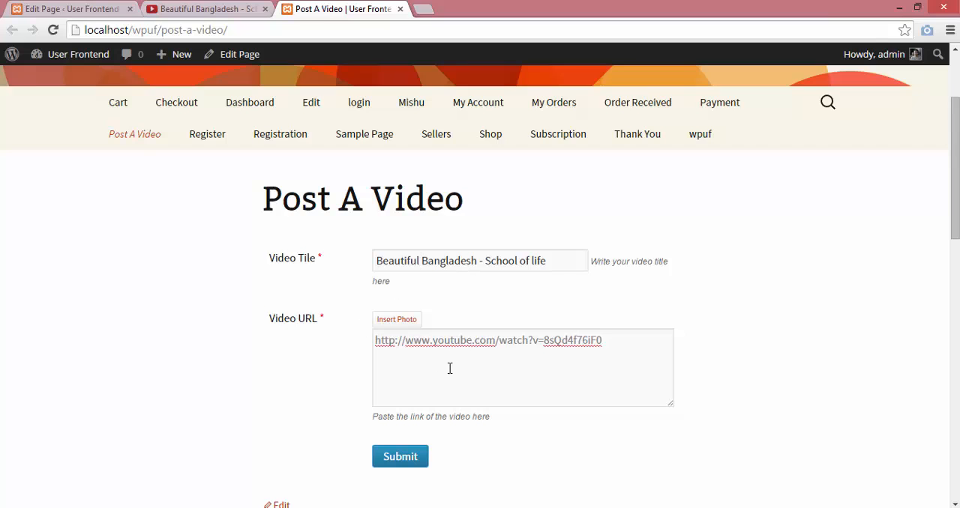
mouse_move(456, 360)
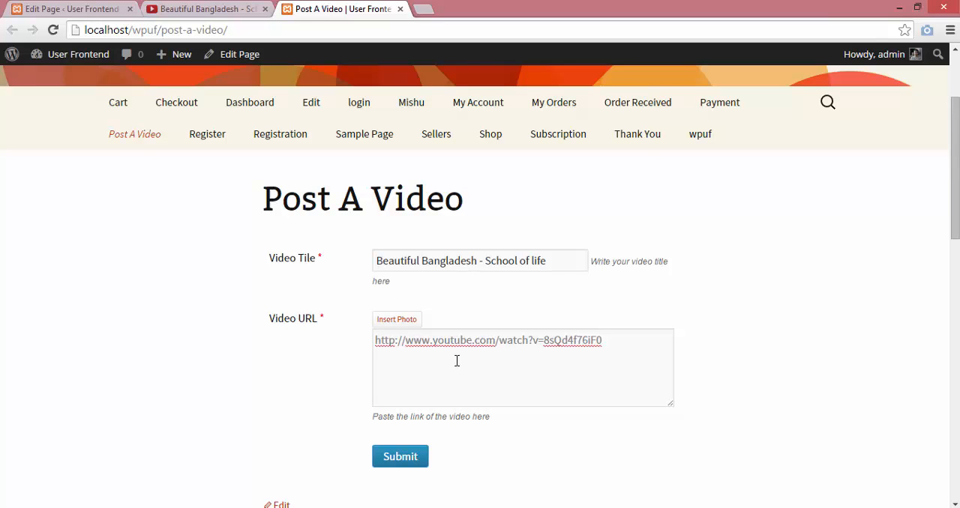
click(207, 9)
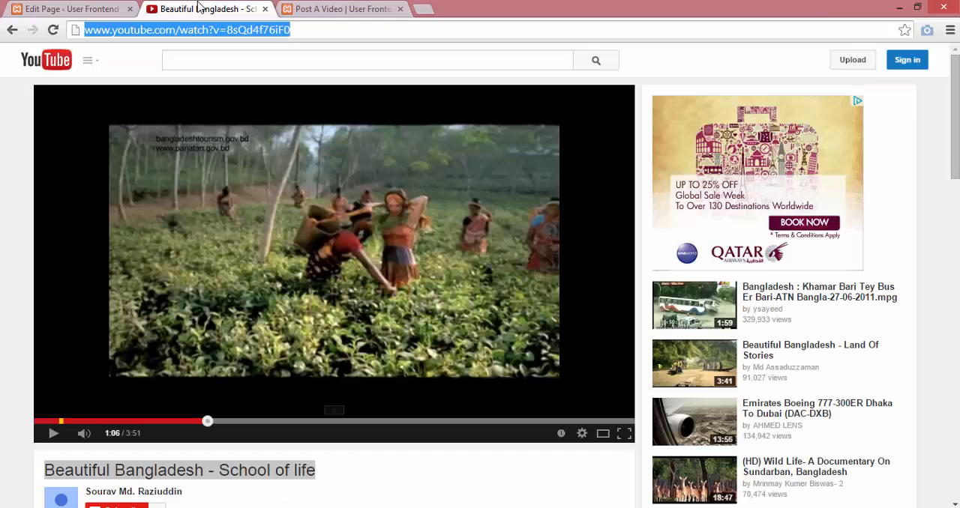
click(342, 9)
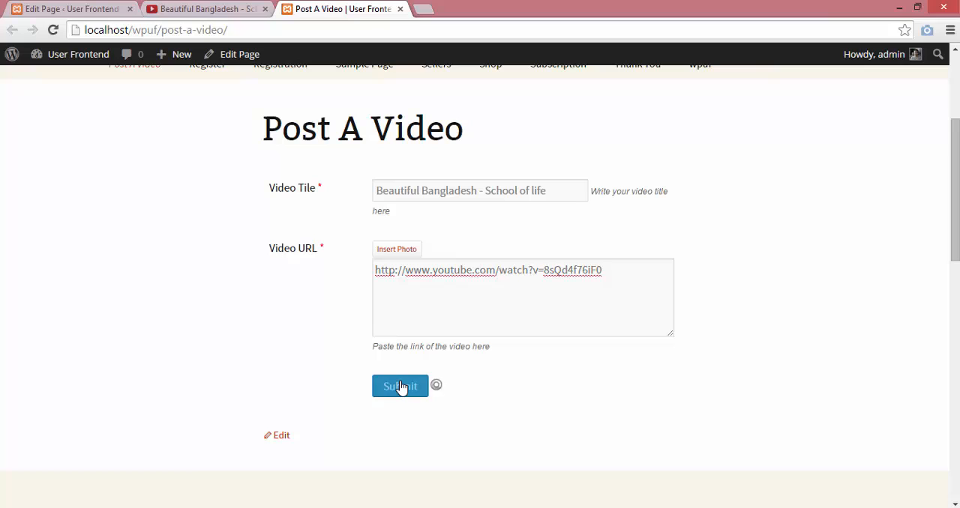
- Submit the form so the 'Beautiful Bangladesh – School of life' post appears with the YouTube video embedded
click(399, 387)
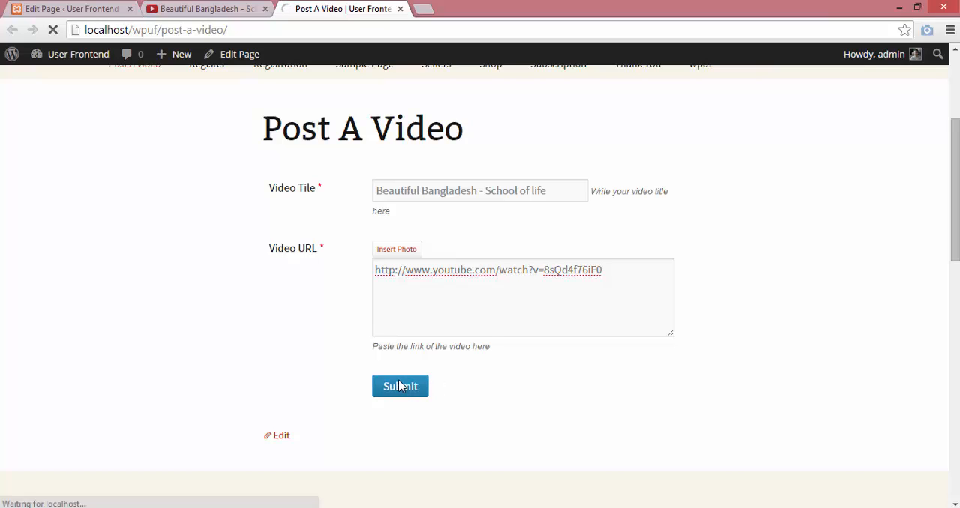
click(399, 387)
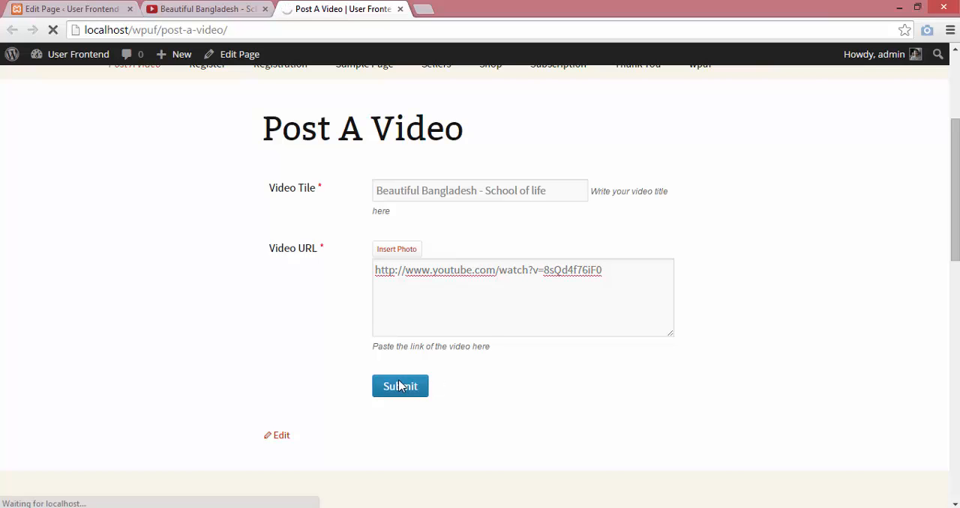
click(399, 387)
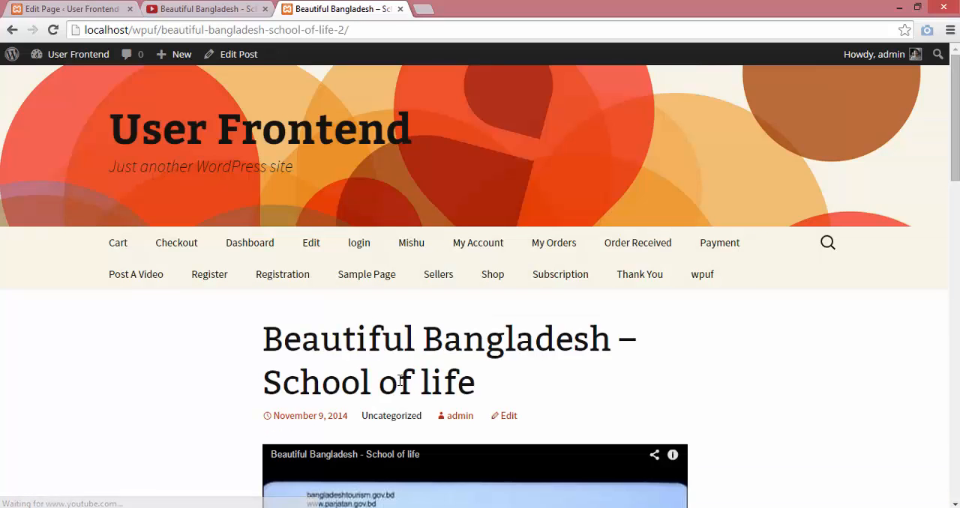
scroll(down, 3)
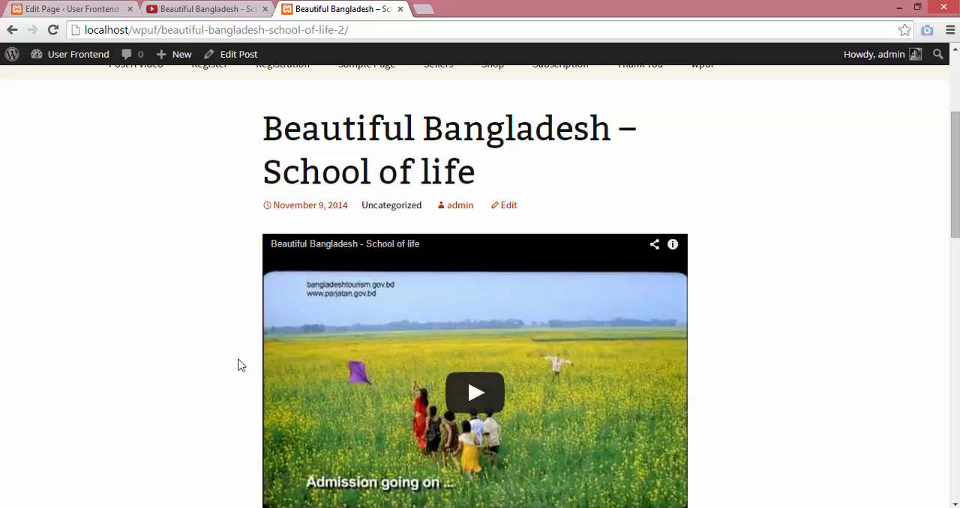
scroll(down, 3)
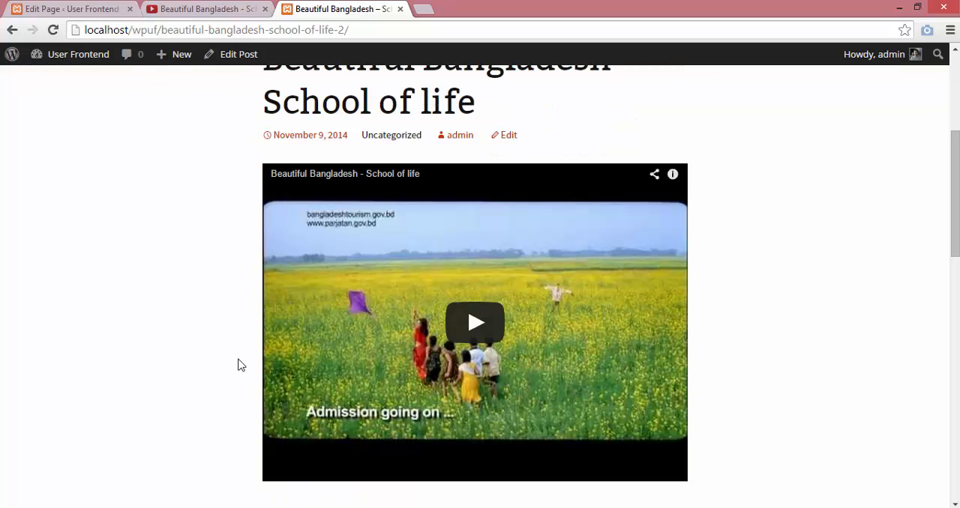